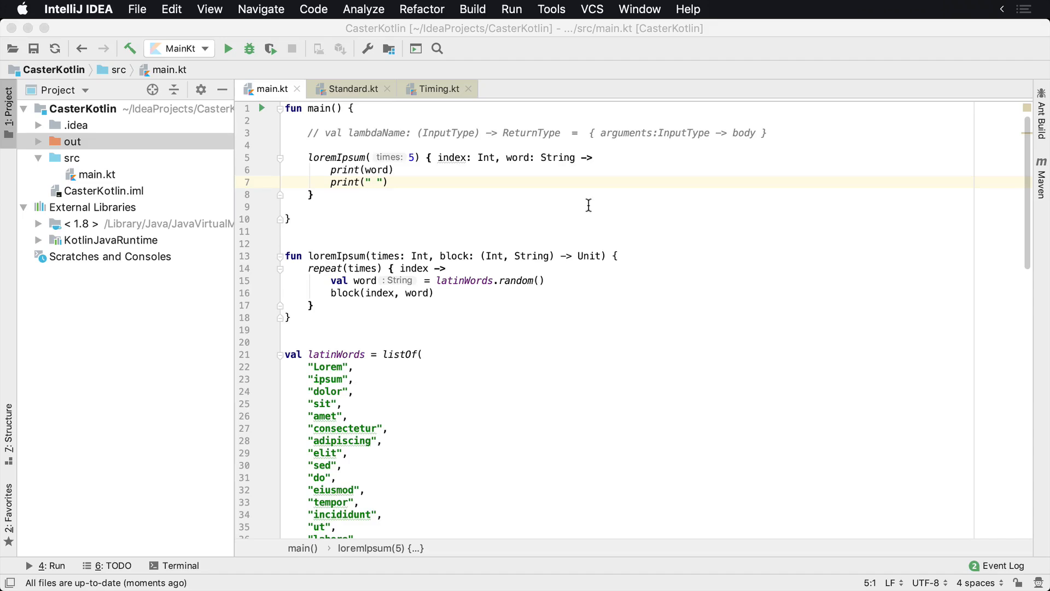
pyautogui.moveTo(442, 208)
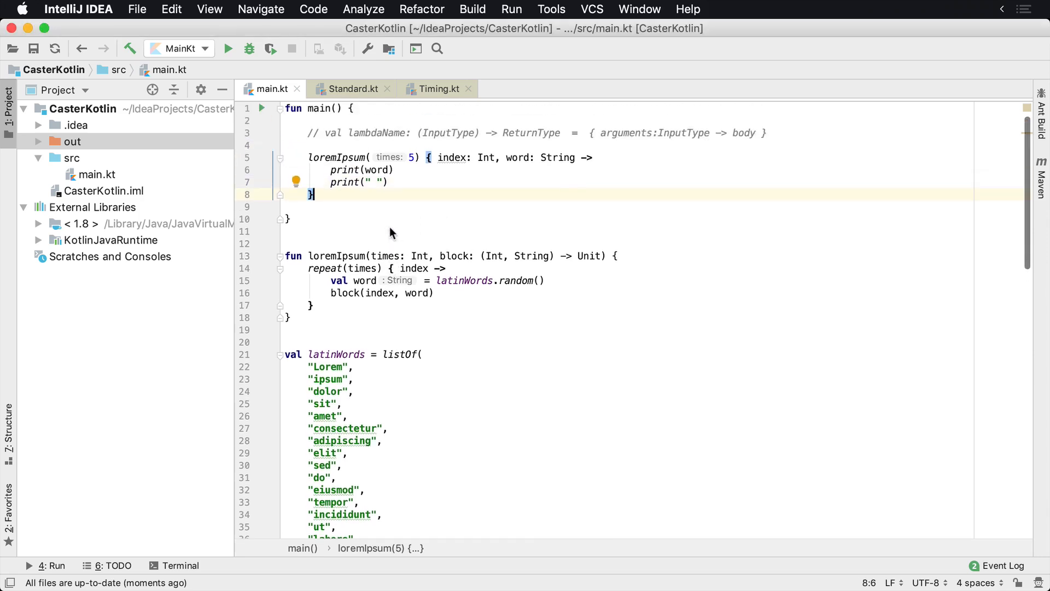
pyautogui.moveTo(503, 274)
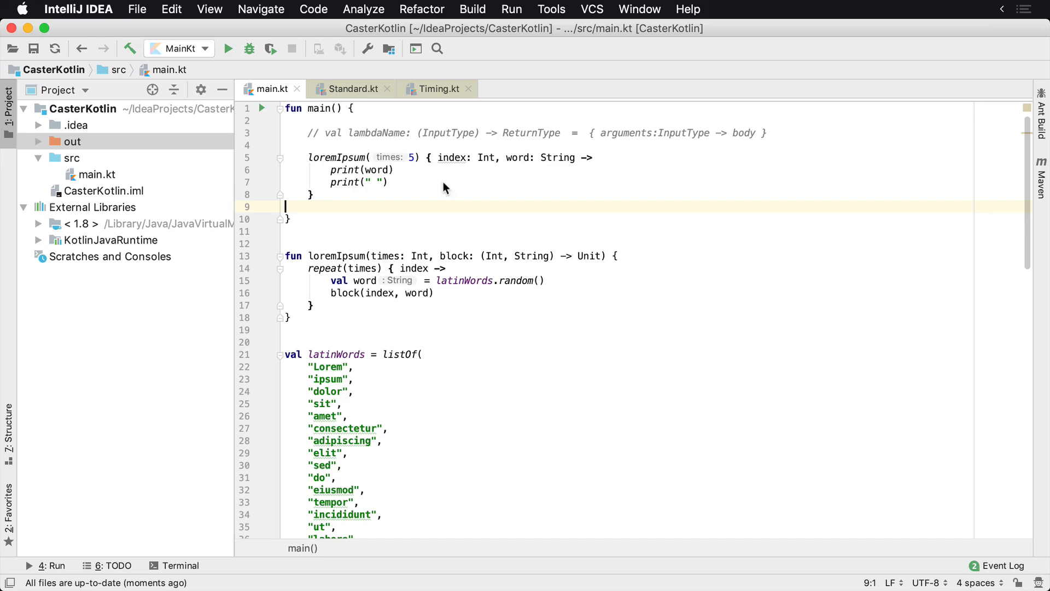
# - Review the repeat count 5 and the word value in the call, then run MainKt
pyautogui.scroll(-3)
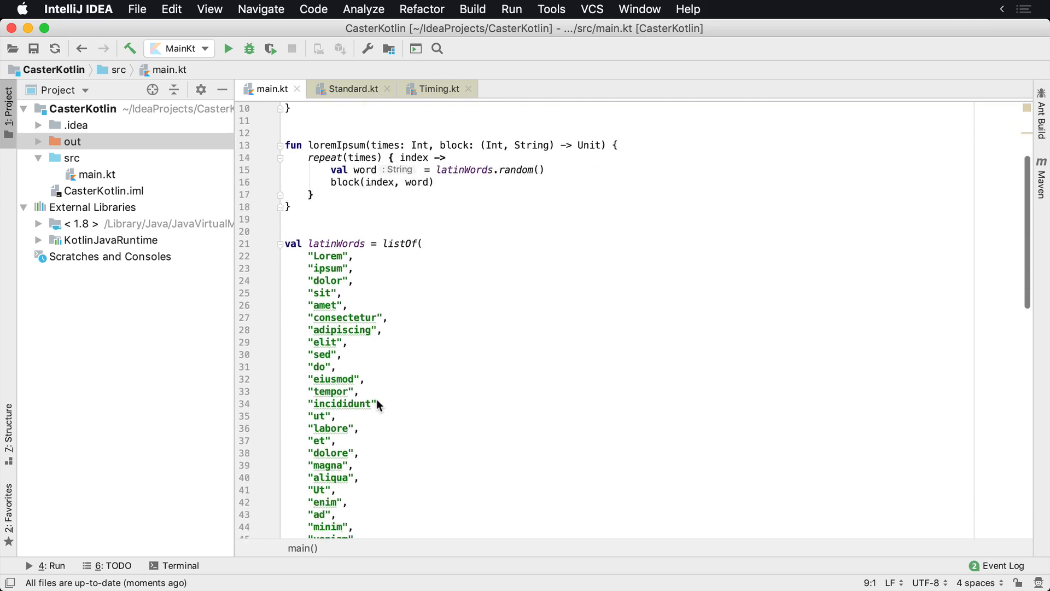
pyautogui.scroll(-3)
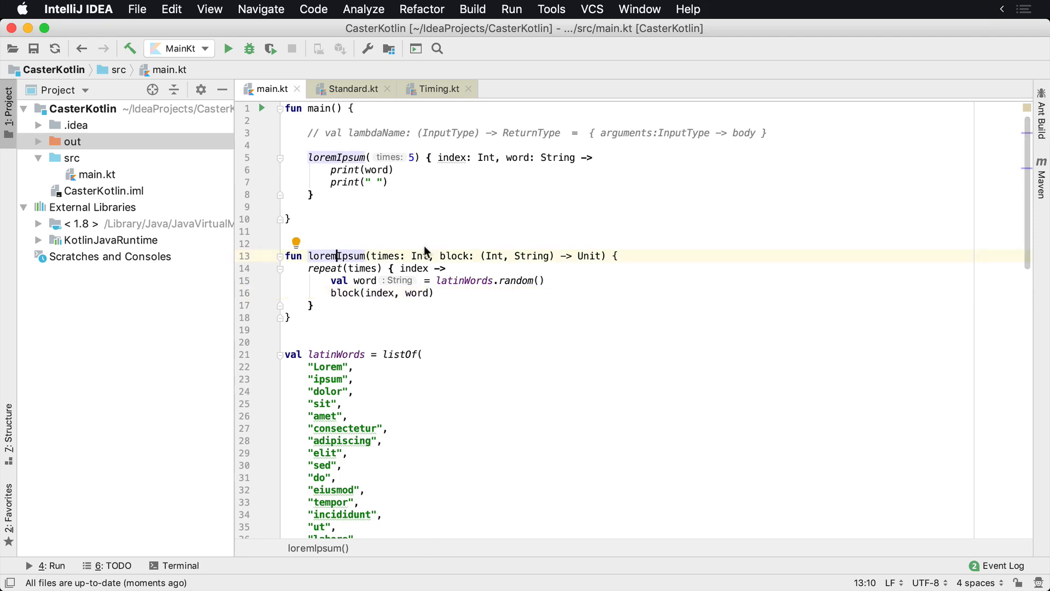
pyautogui.doubleClick(337, 157)
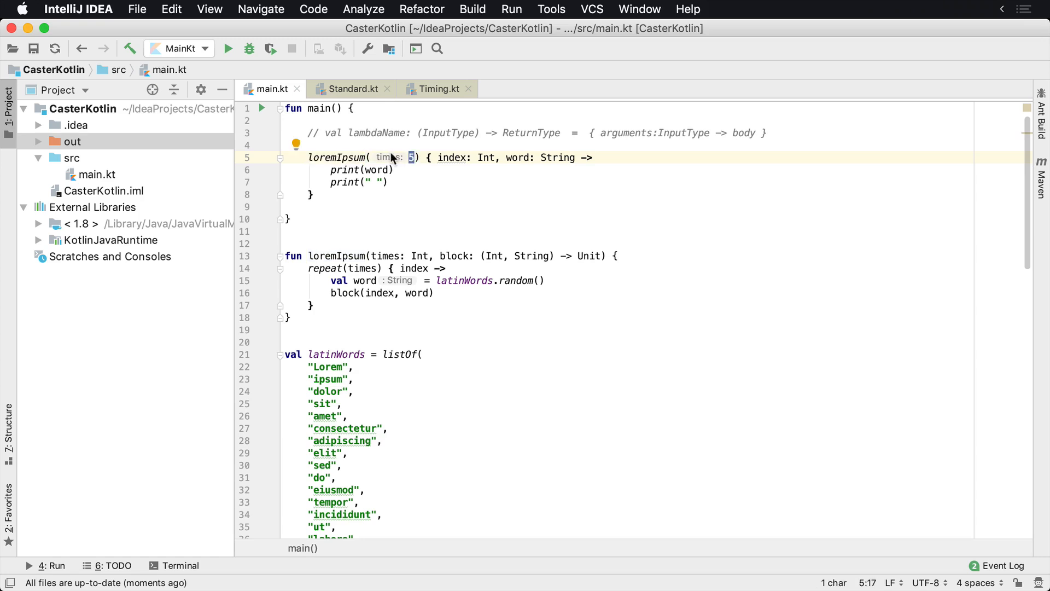
pyautogui.moveTo(442, 158)
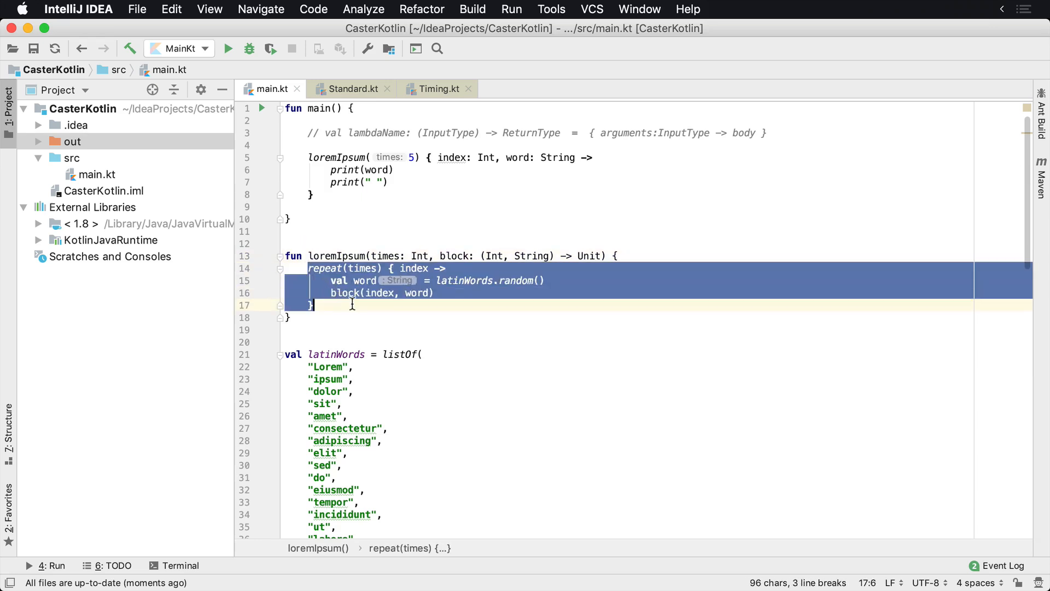
pyautogui.click(320, 268)
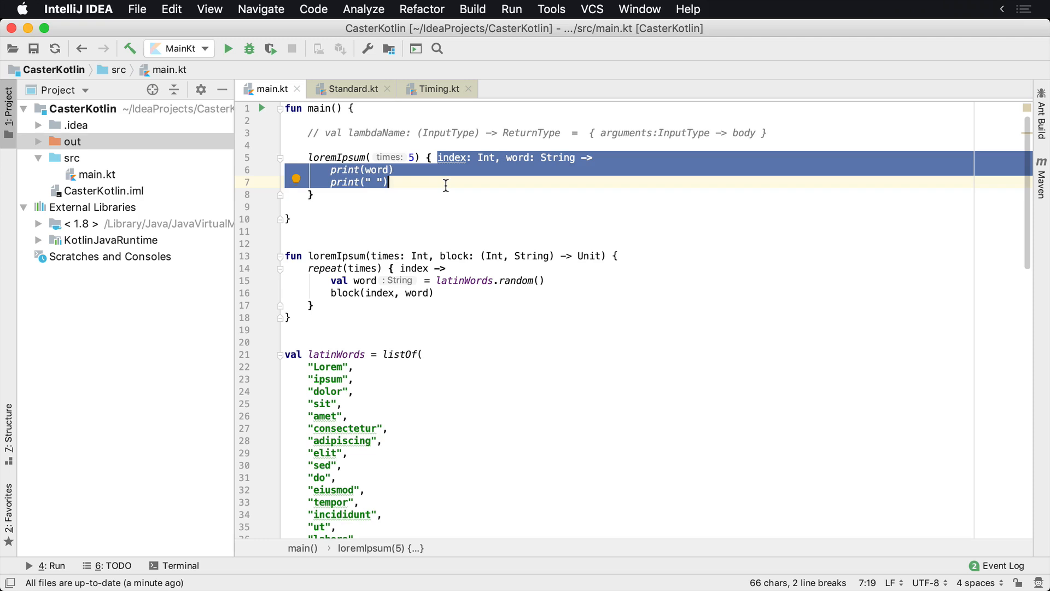
pyautogui.moveTo(442, 158)
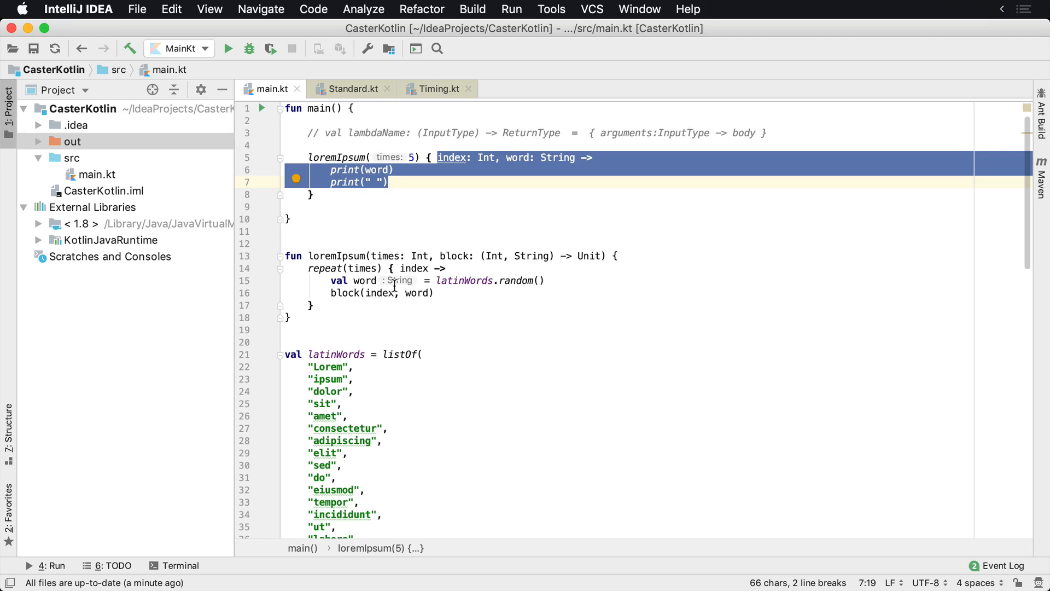
pyautogui.doubleClick(413, 268)
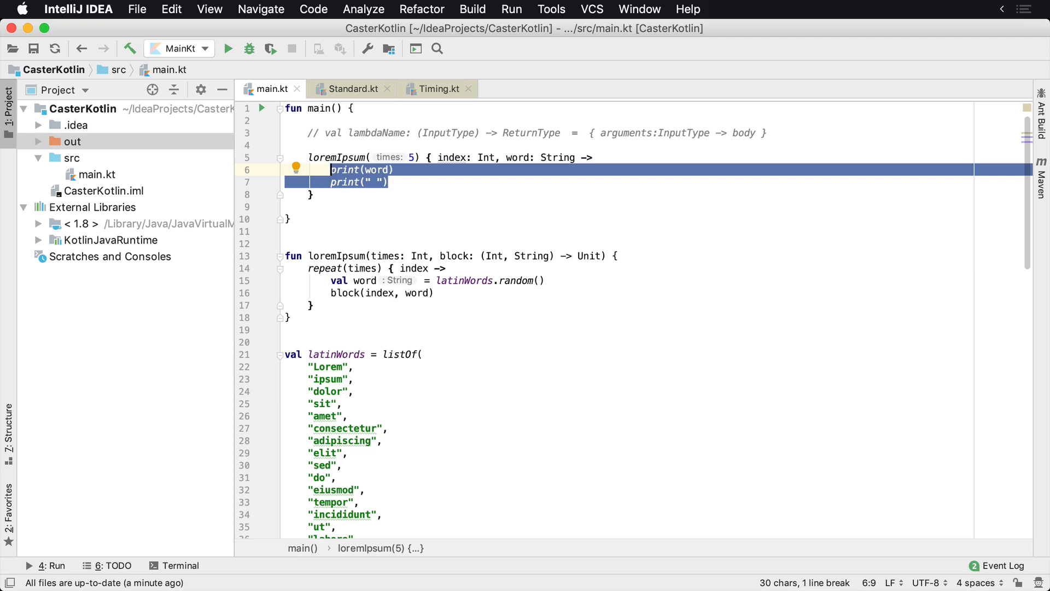
pyautogui.click(229, 48)
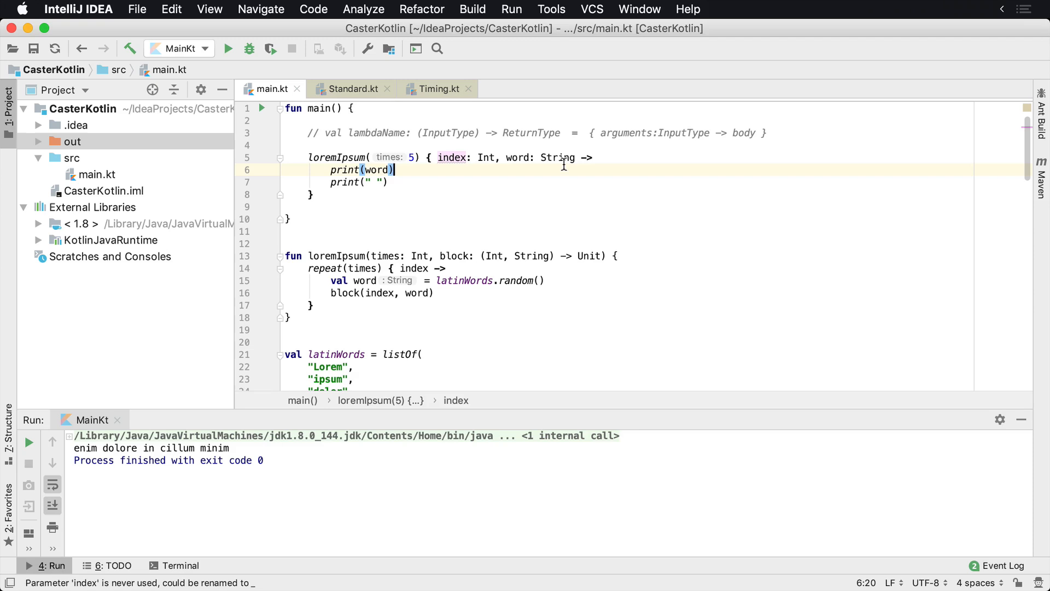
# - Select a lambda parameter type annotation to remove it
pyautogui.doubleClick(556, 157)
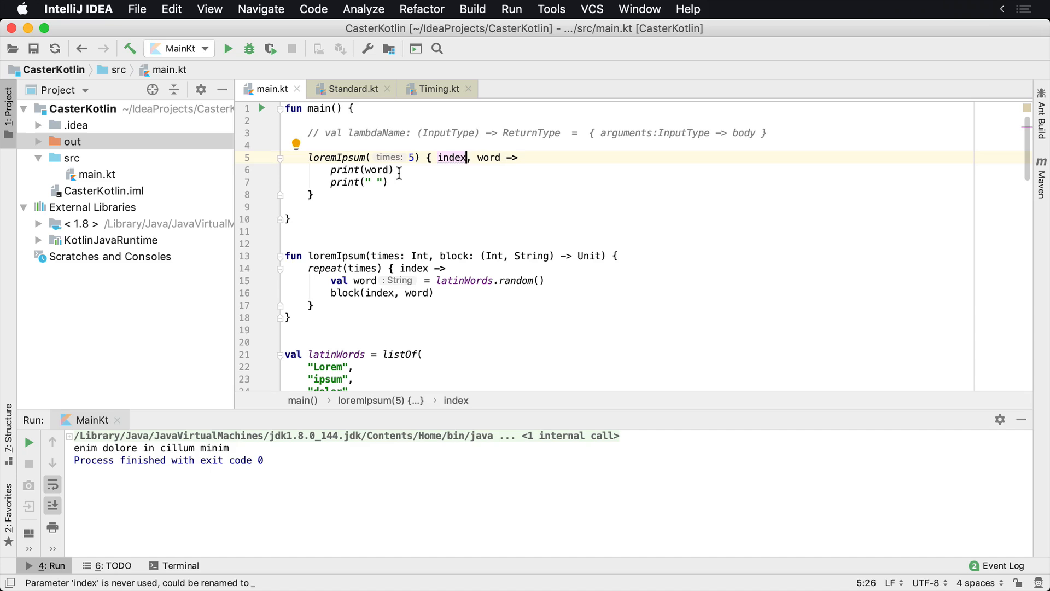
pyautogui.moveTo(448, 155)
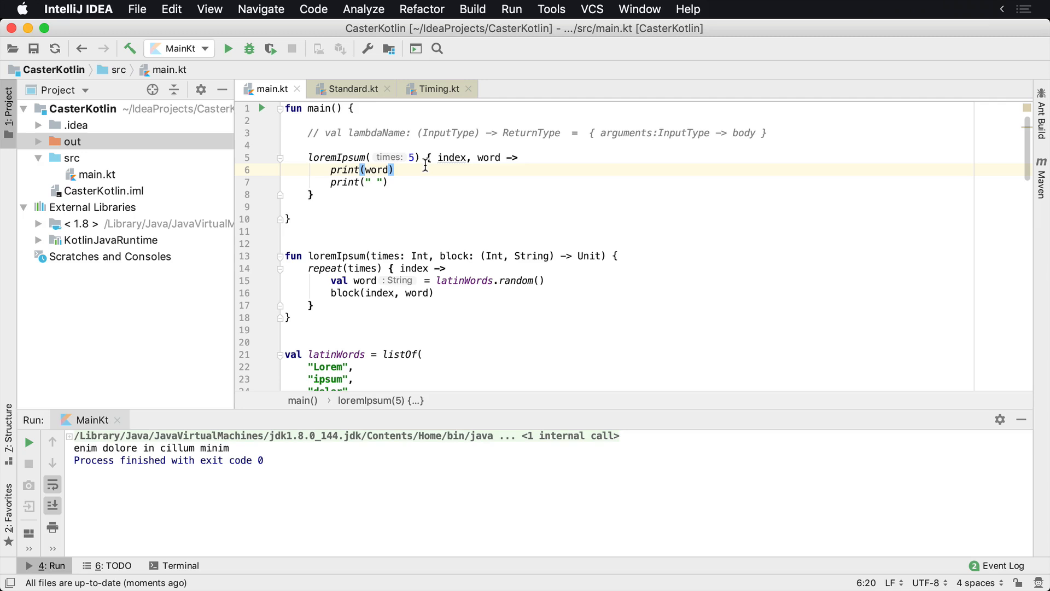
pyautogui.moveTo(473, 217)
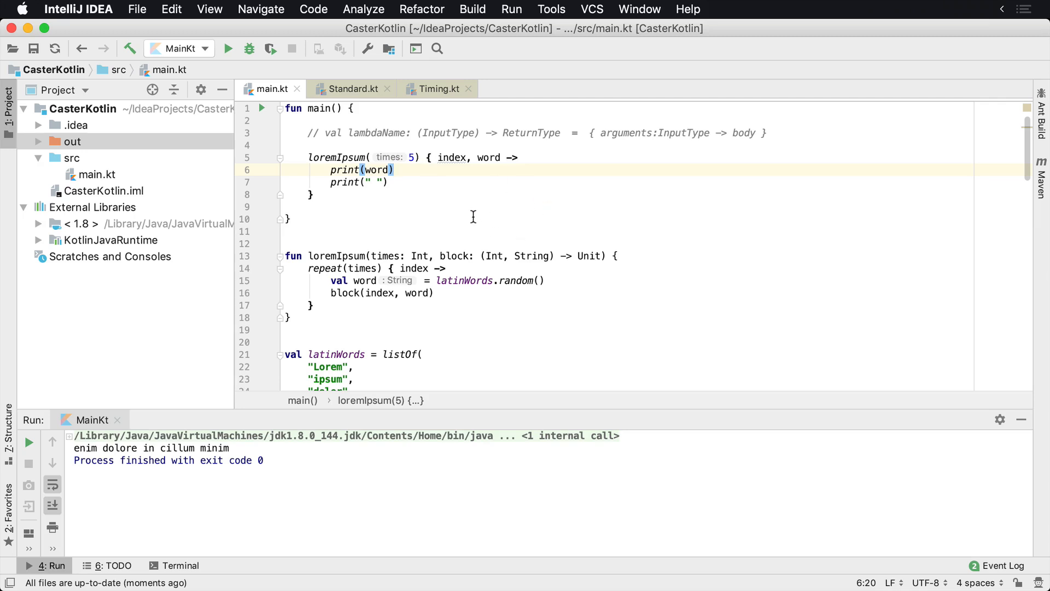
pyautogui.moveTo(450, 157)
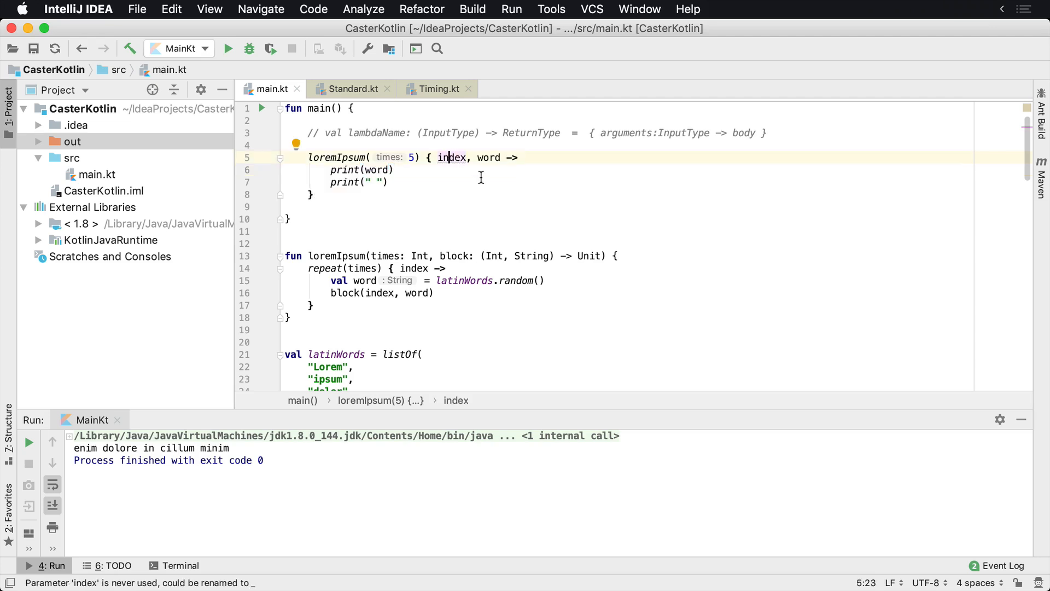
pyautogui.moveTo(549, 225)
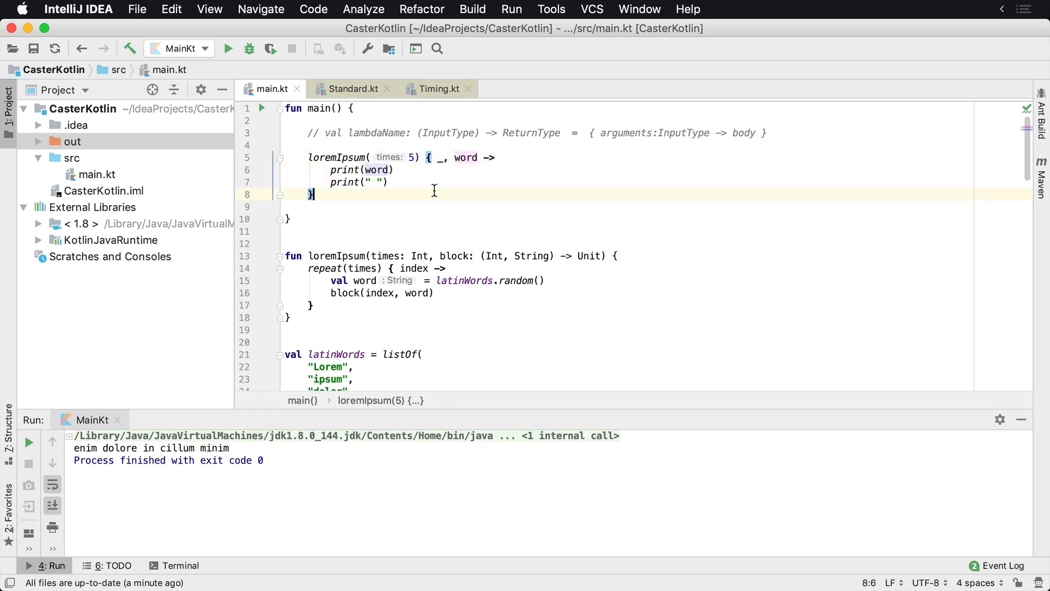
# - Rerun MainKt for new Latin words and select word in the first print call
pyautogui.click(229, 48)
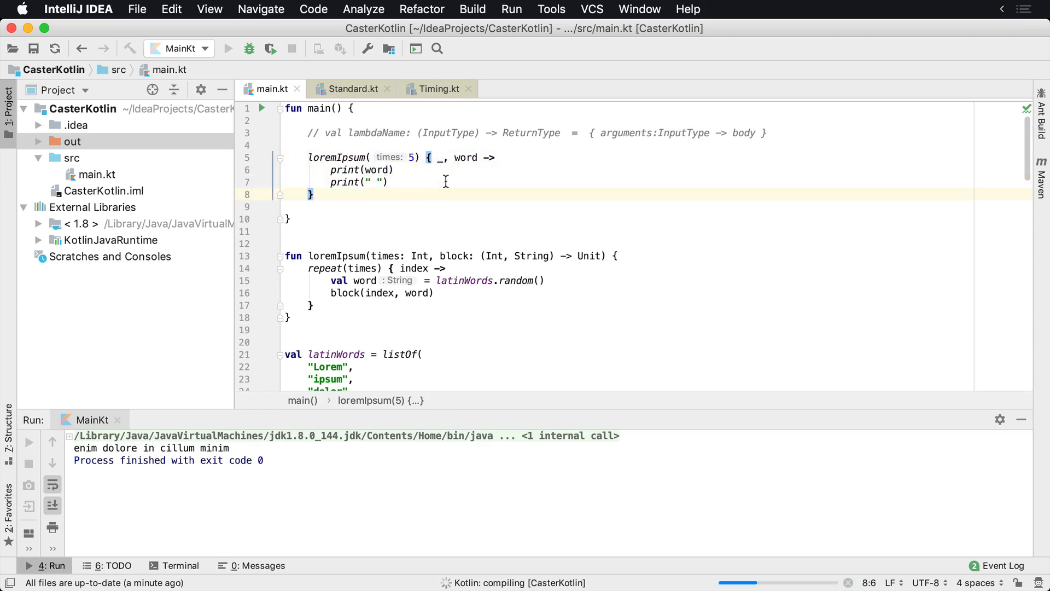
pyautogui.click(230, 48)
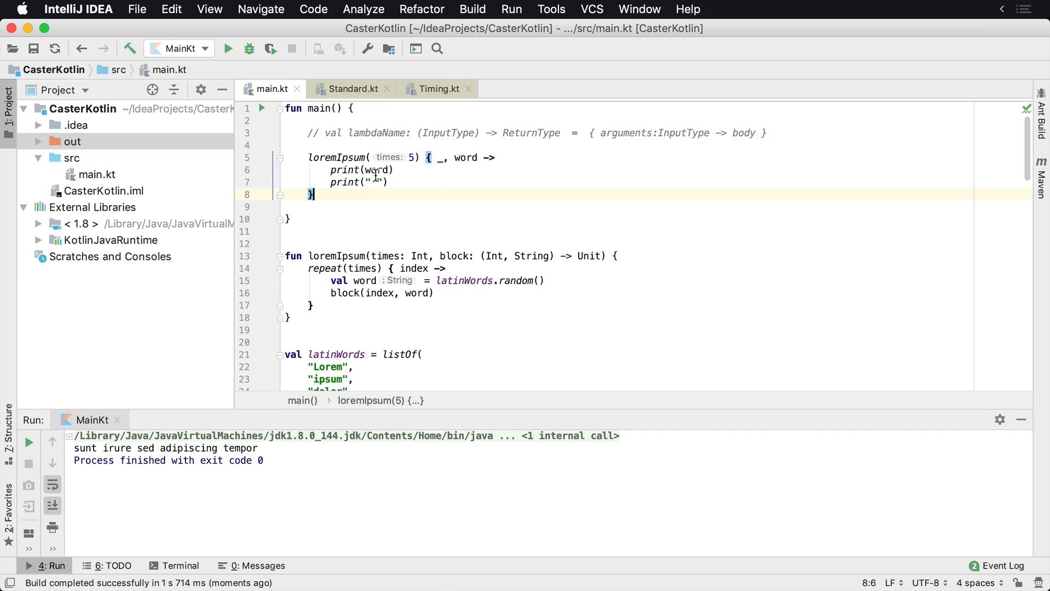
pyautogui.doubleClick(376, 170)
pyautogui.write('" "')
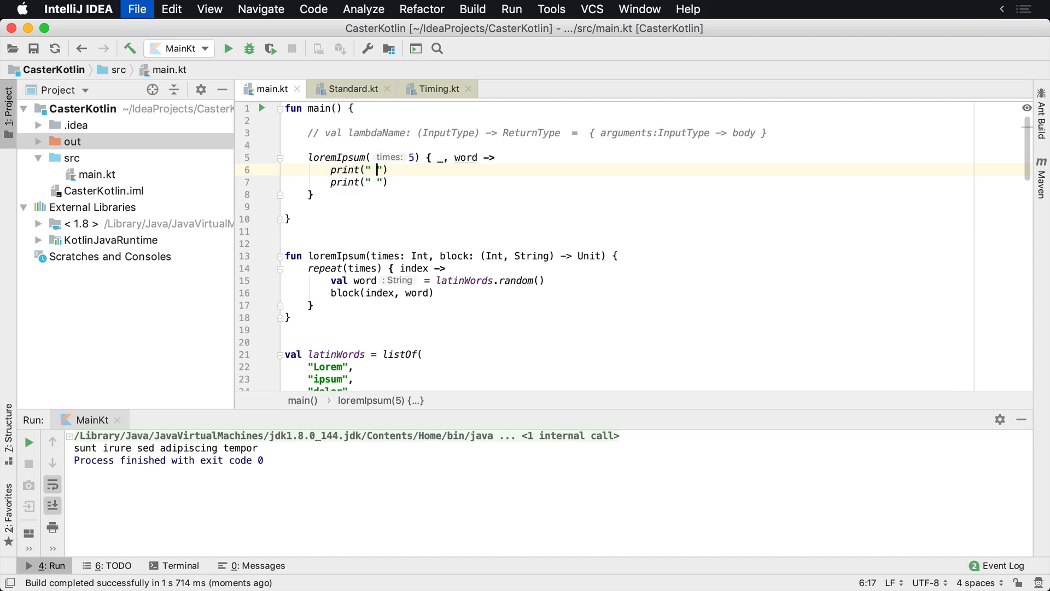
# - Replace the first print argument on line 6 with word, giving print(word)
pyautogui.click(466, 158)
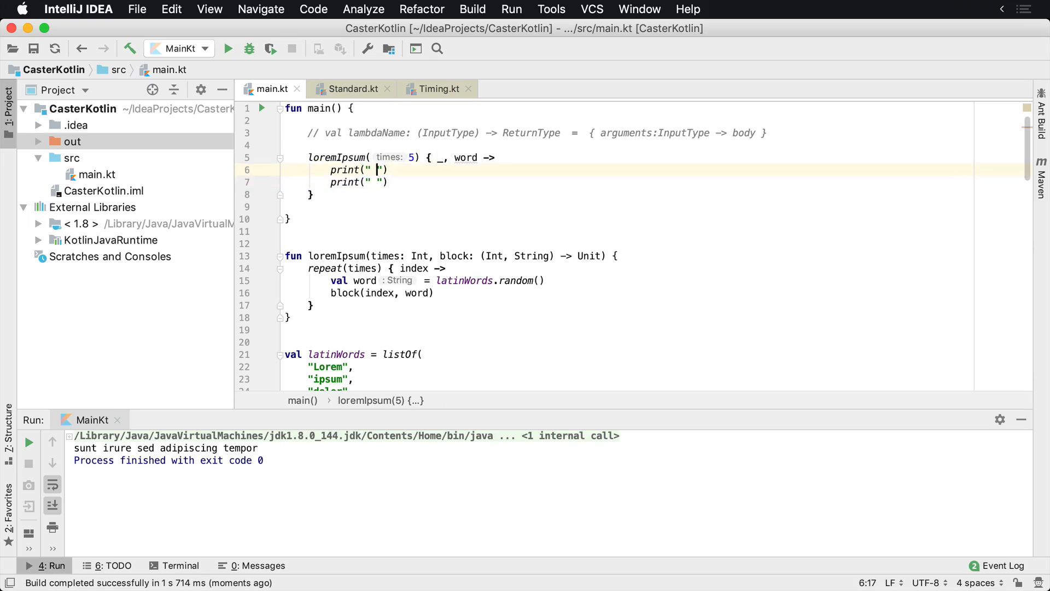
pyautogui.write('word')
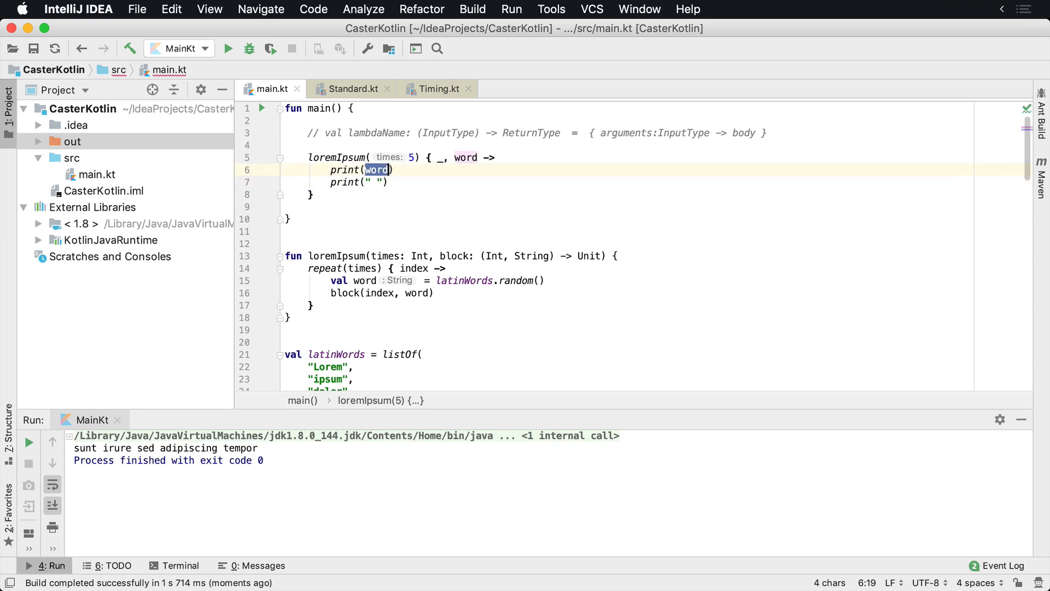